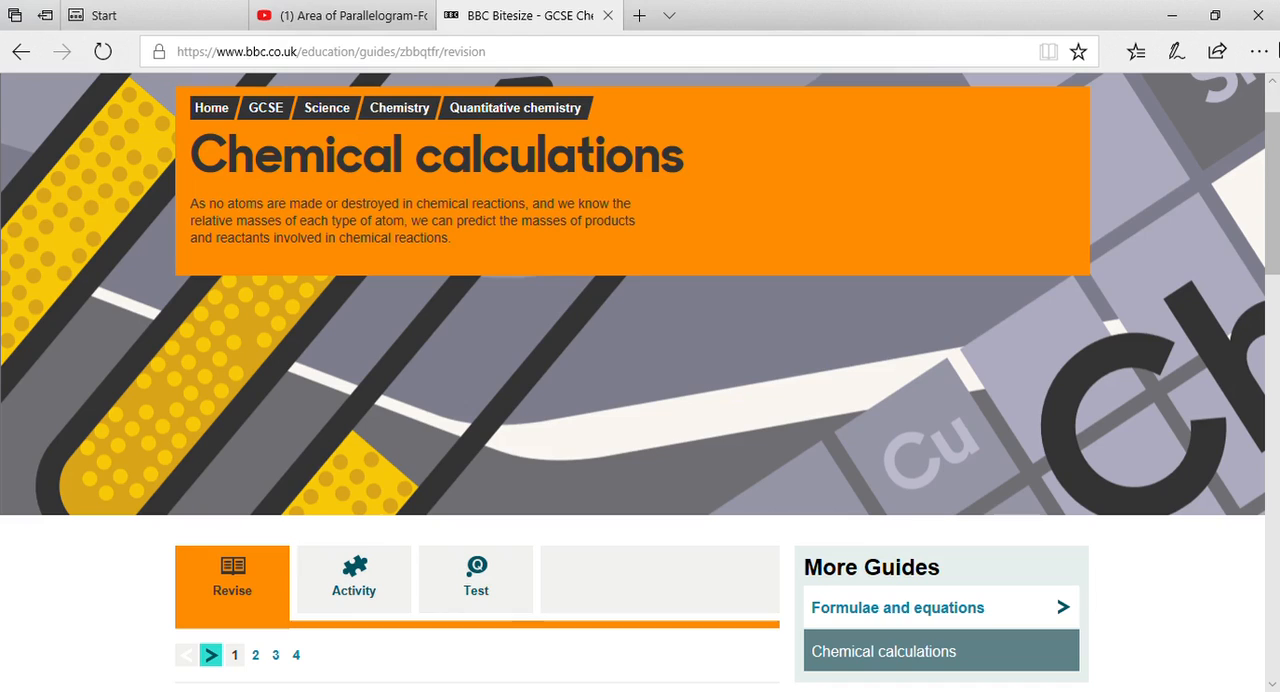
Step: Scroll down the Chemical calculations page to the Reacting mass calculations Example 1
scroll("down", 3)
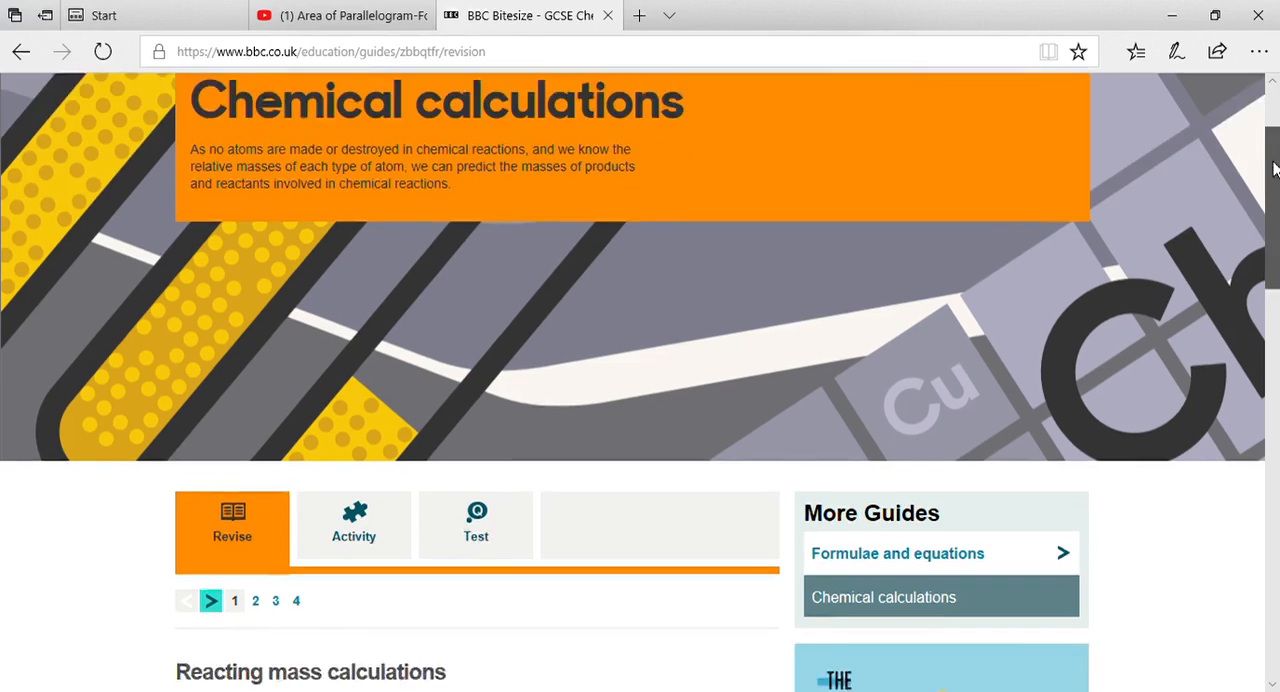
scroll("down", 3)
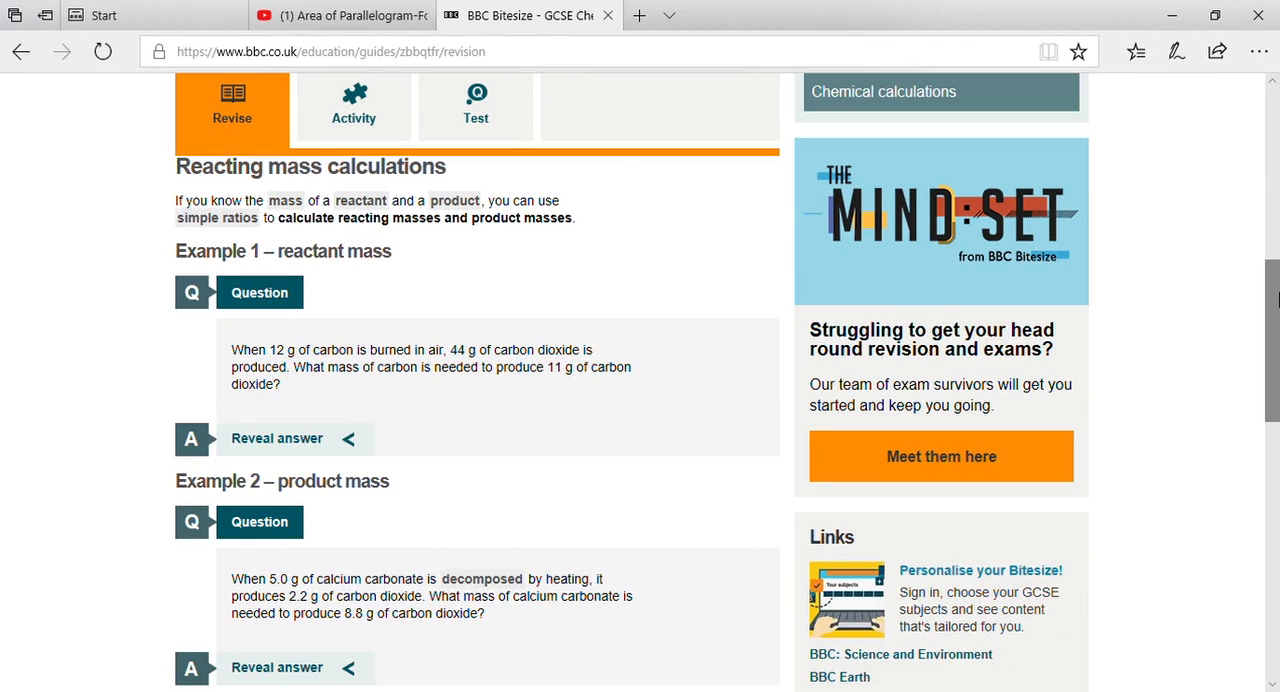
mouse_move(704, 202)
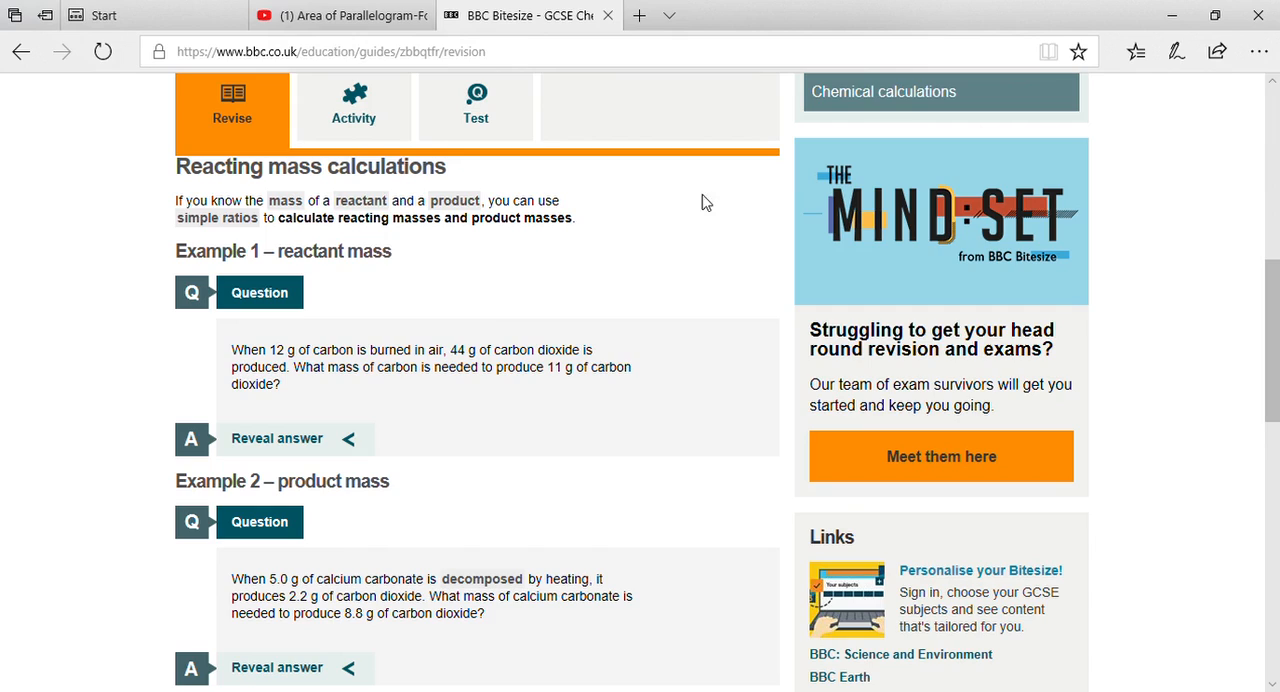
mouse_move(480, 308)
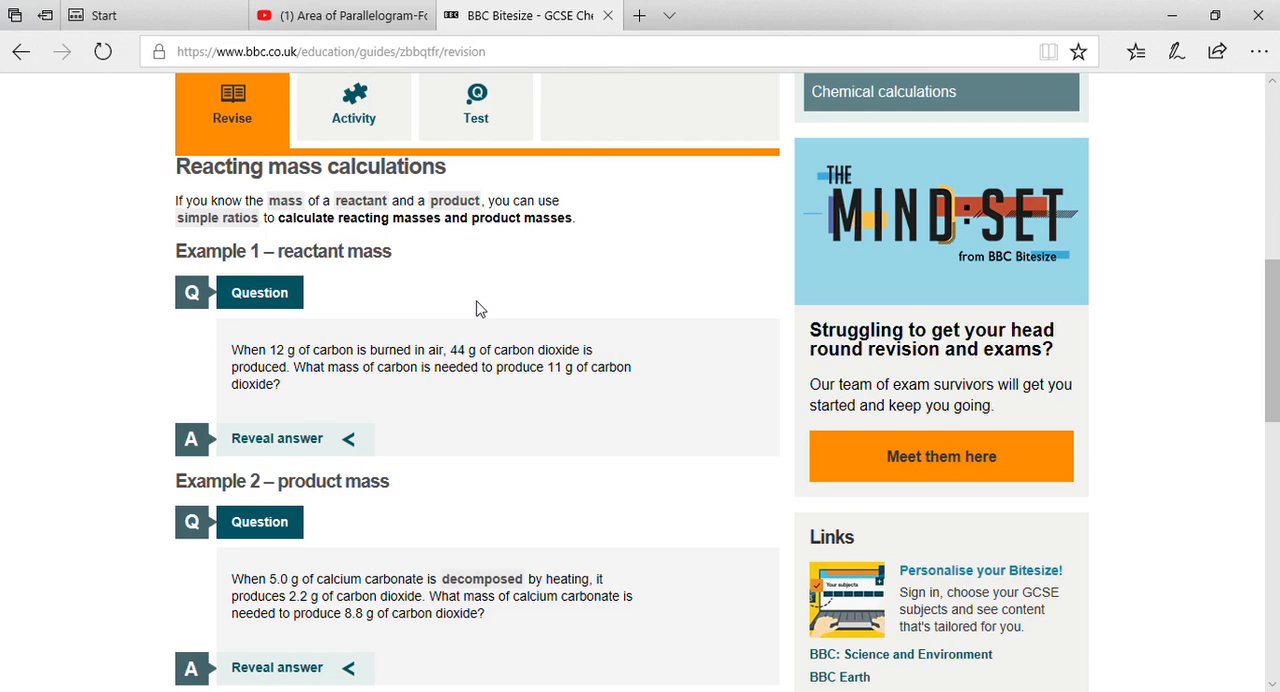
mouse_move(388, 272)
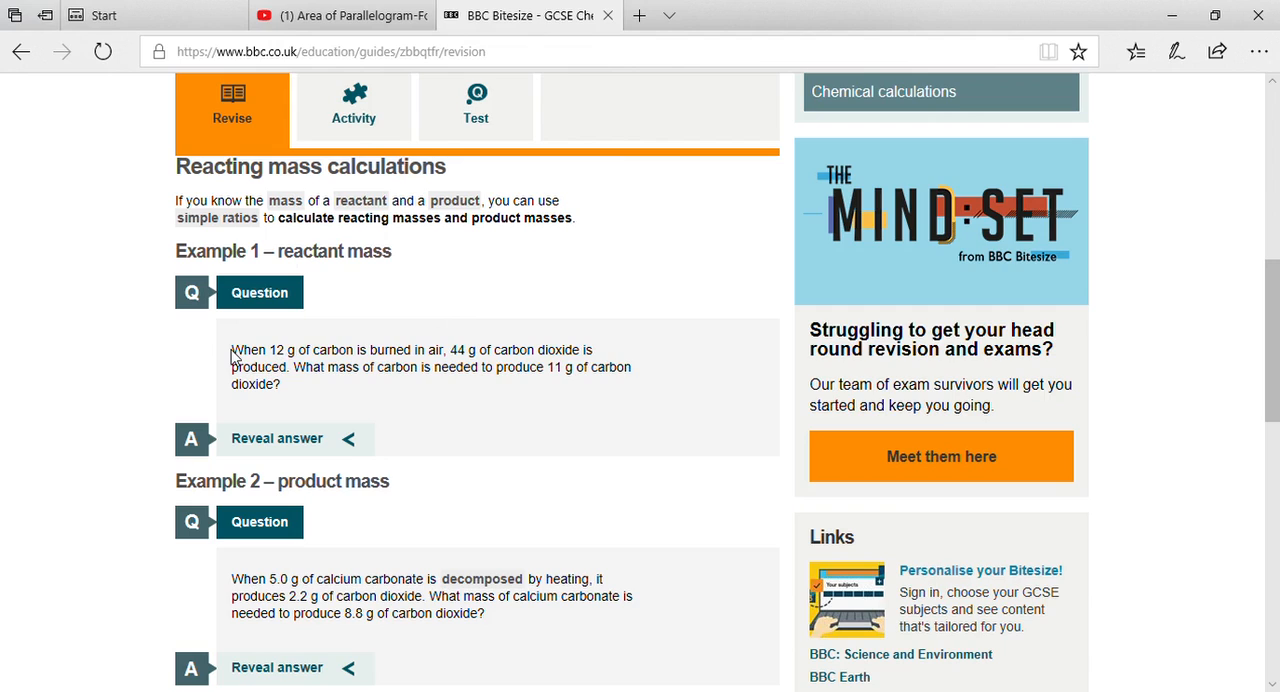
Step: Highlight Example 1's question text (carbon burned, 44 g of carbon dioxide) and reveal its worked answer
left_click_drag(232, 348, 432, 368)
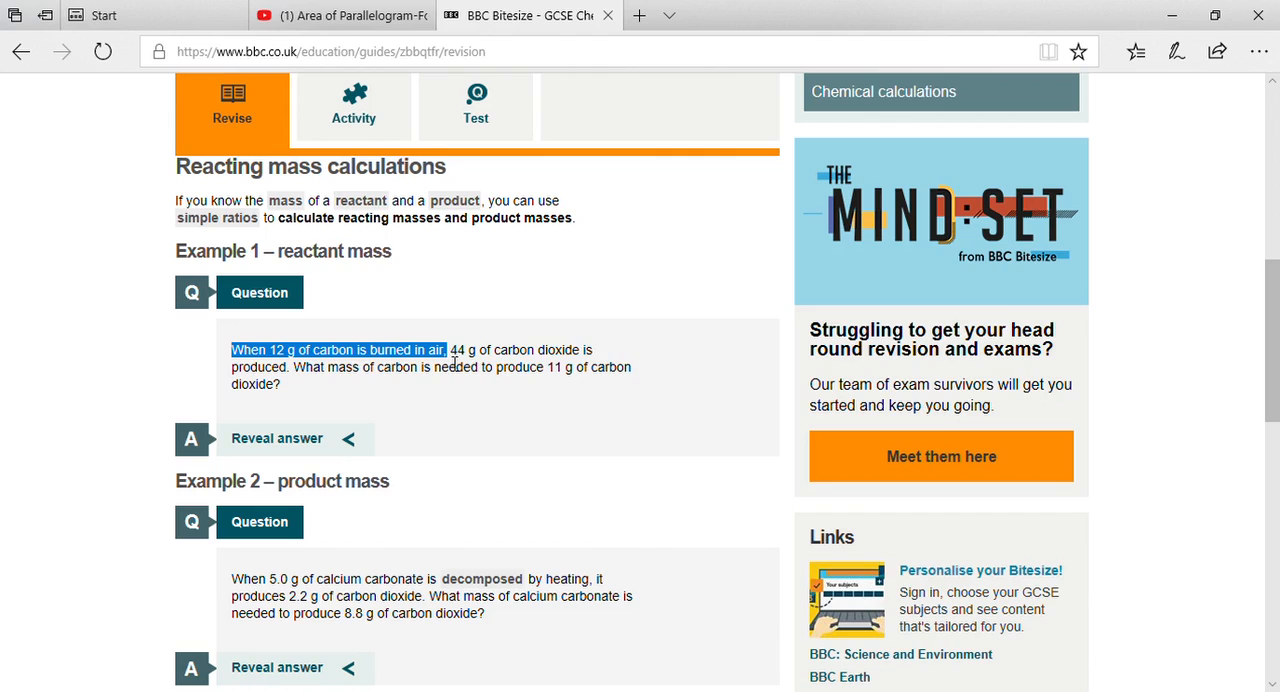
left_click_drag(448, 348, 590, 348)
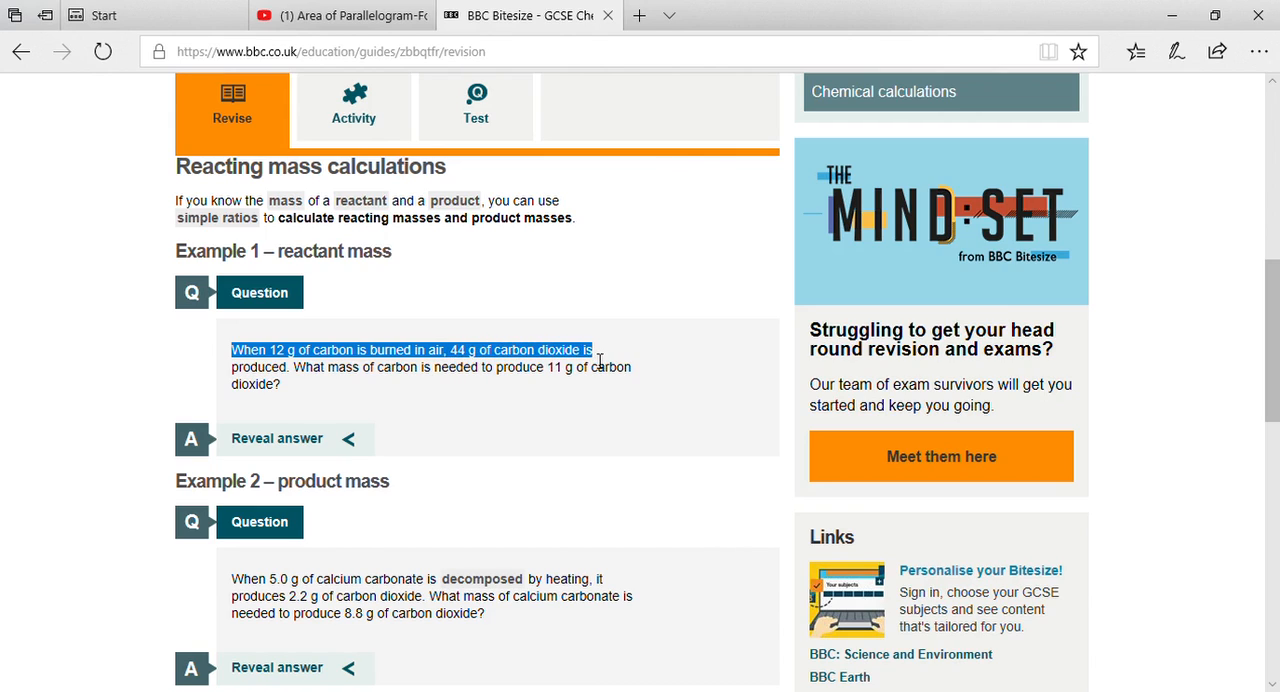
mouse_move(588, 354)
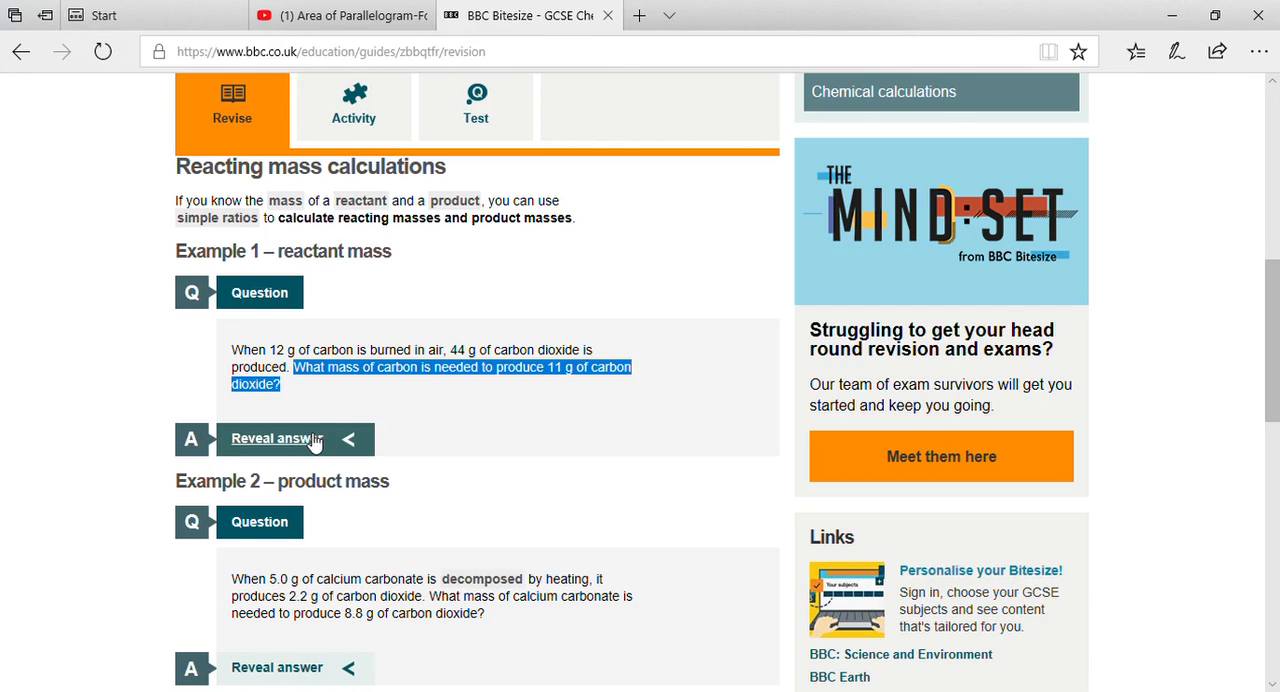
left_click(290, 438)
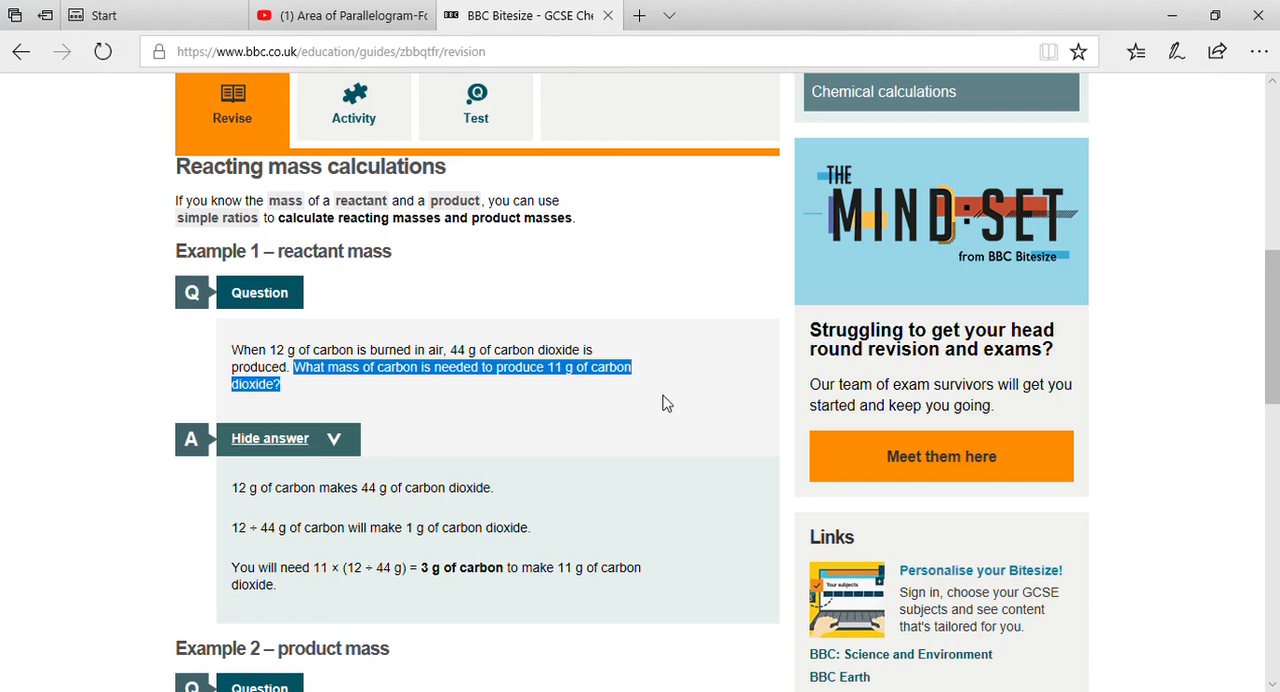
mouse_move(476, 372)
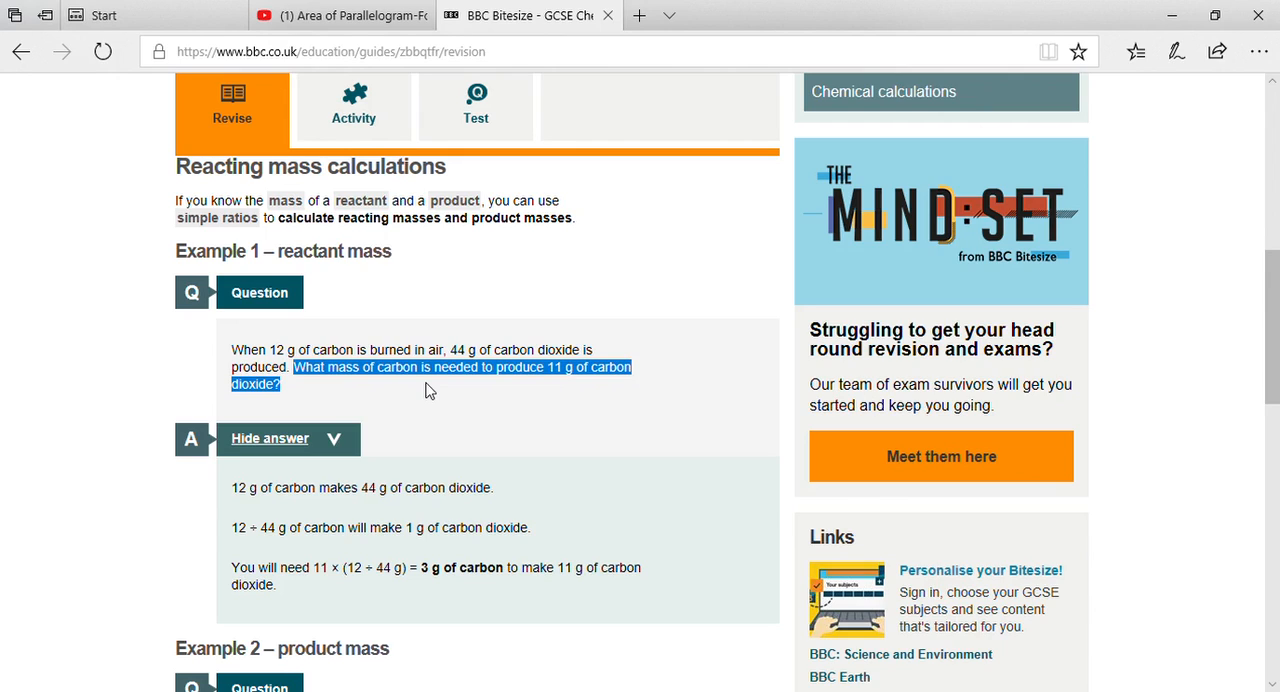
mouse_move(394, 400)
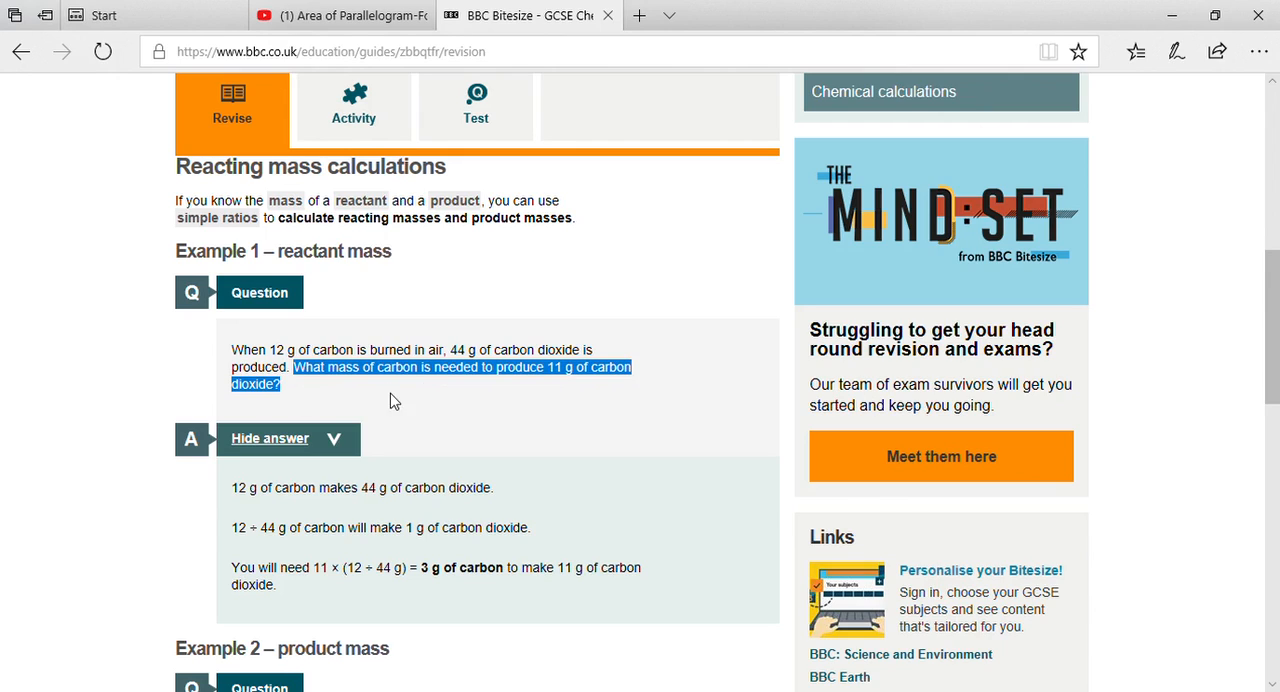
mouse_move(580, 368)
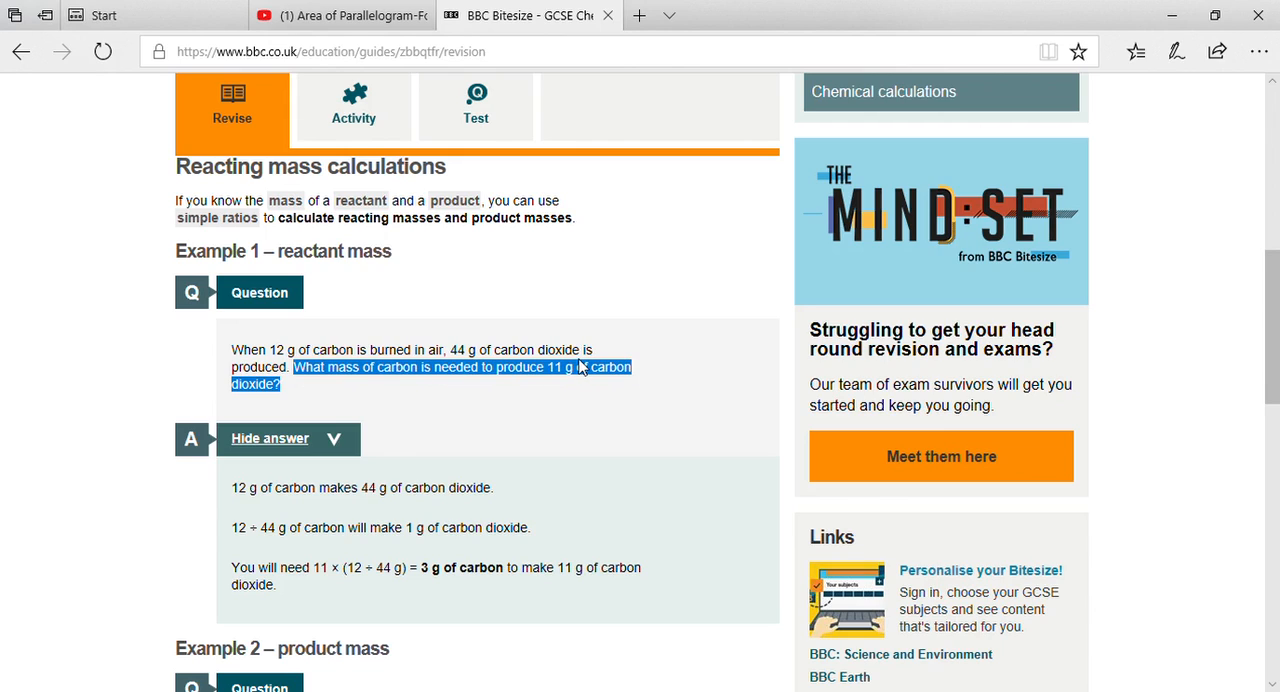
mouse_move(594, 366)
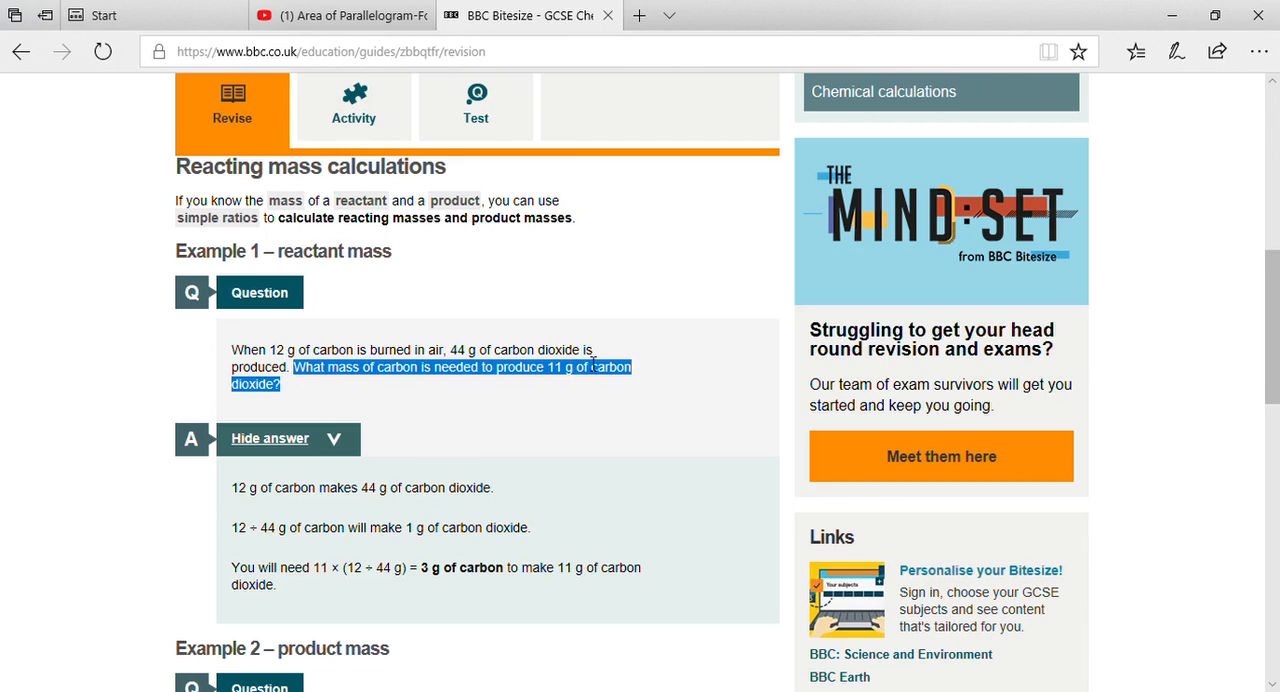
mouse_move(496, 398)
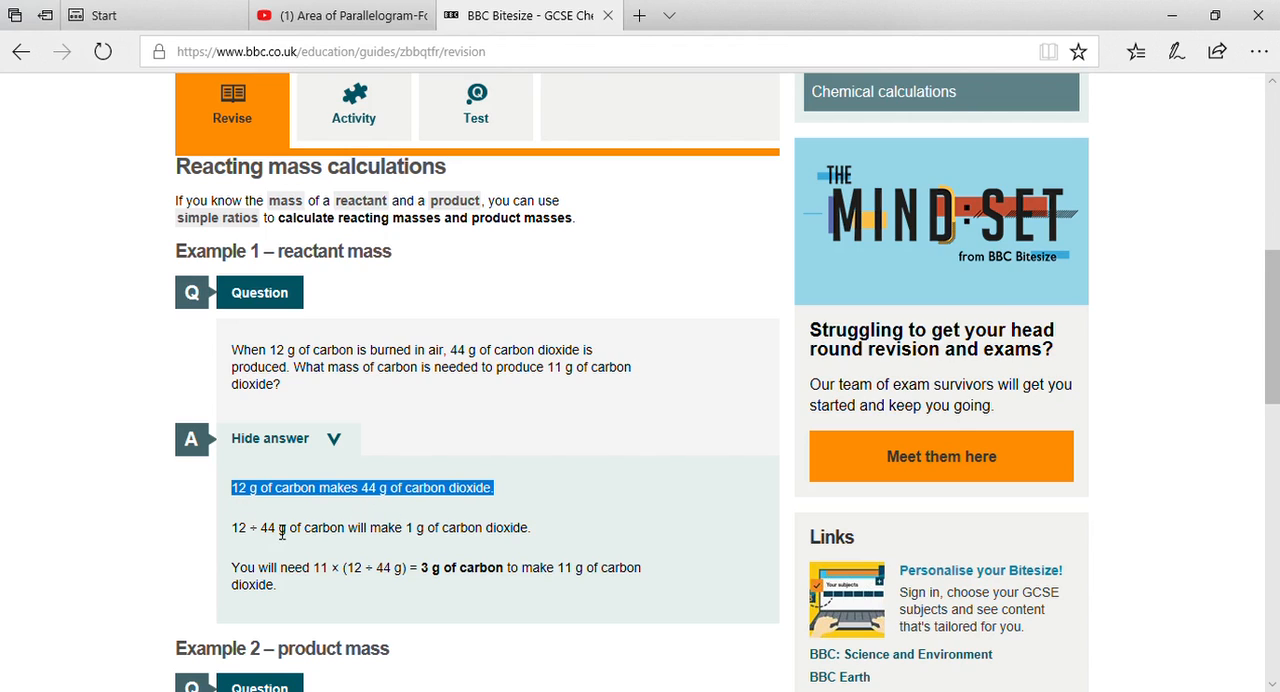
mouse_move(248, 530)
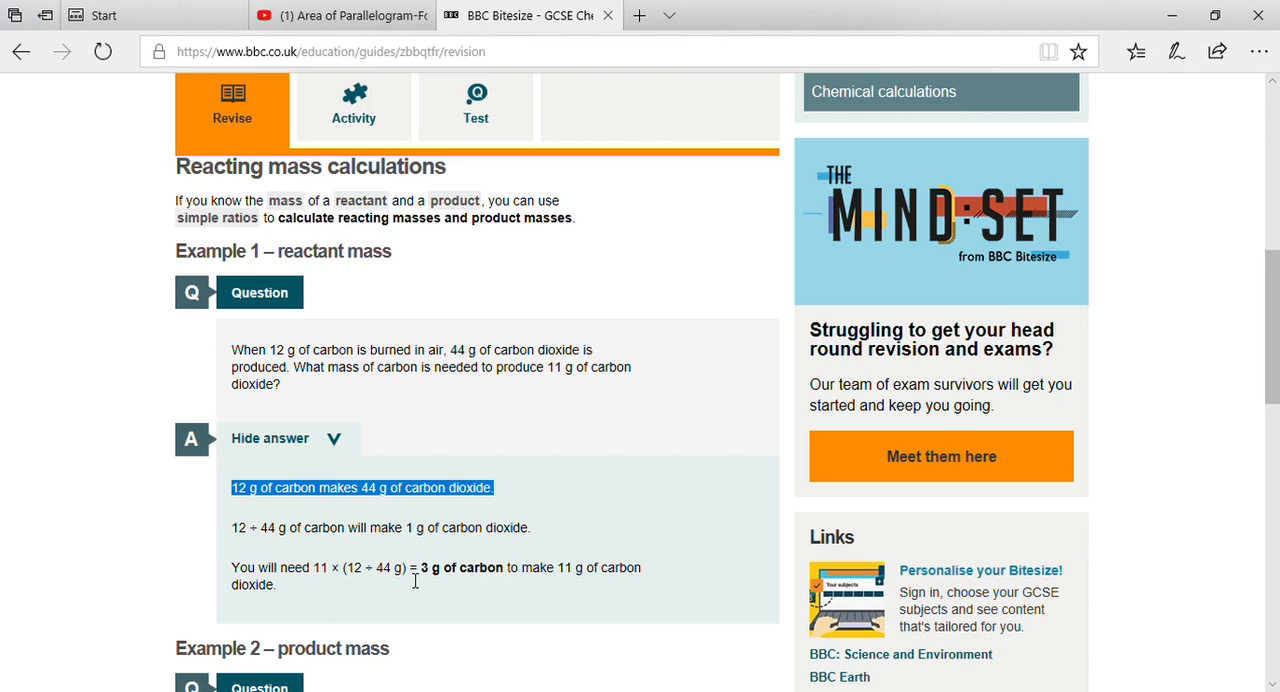
mouse_move(440, 604)
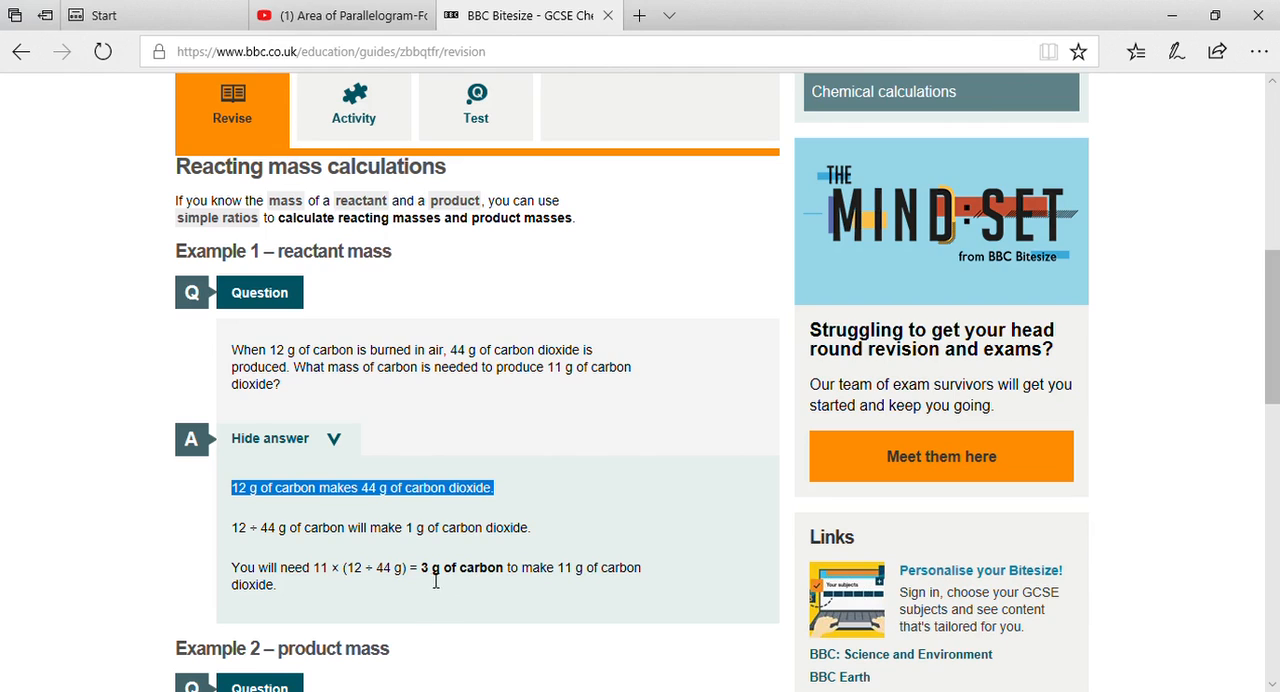